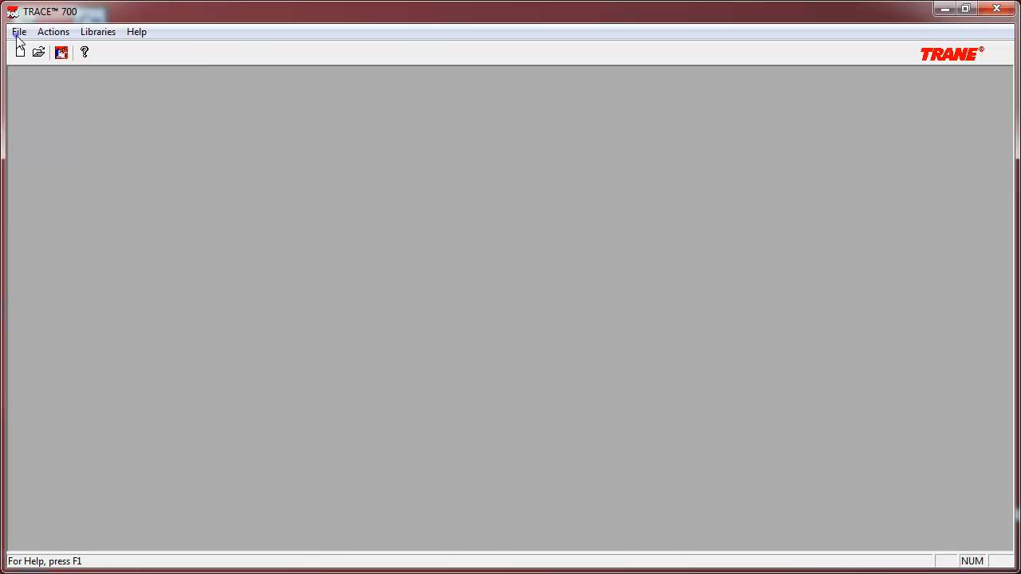
Start the New File Wizard and create the project file named 'Vam'
click(19, 32)
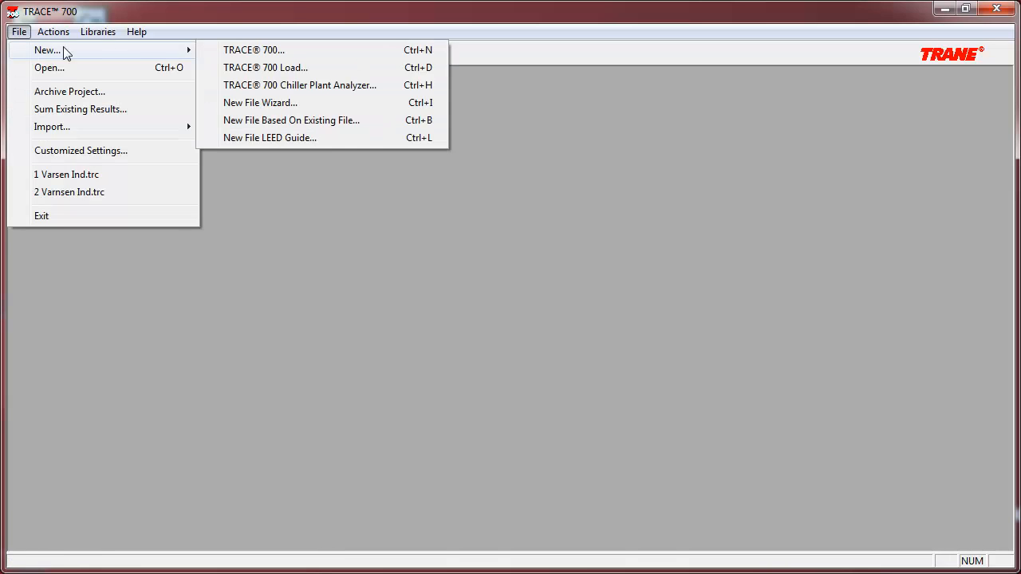
click(253, 49)
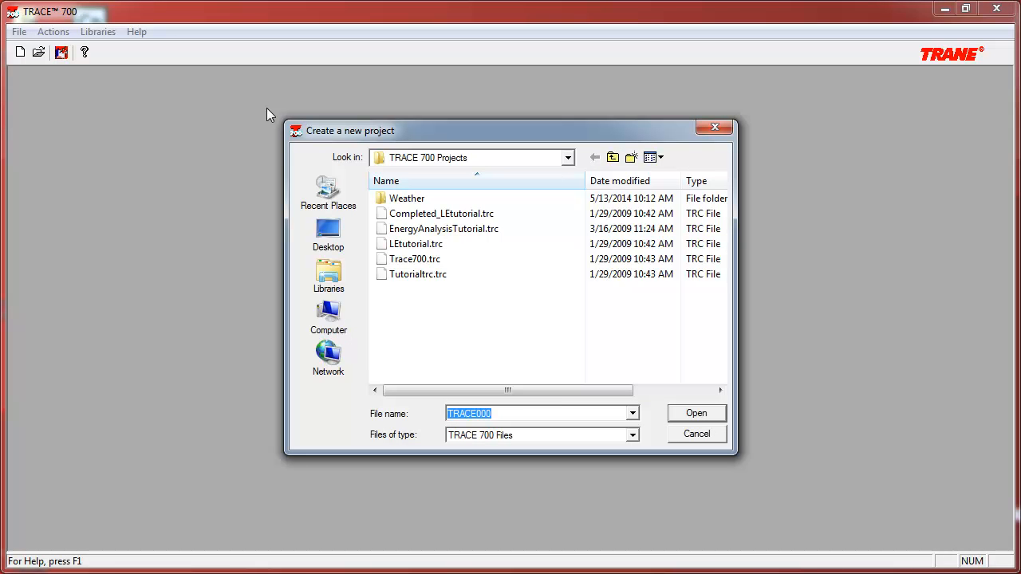
text(Vamsen In)
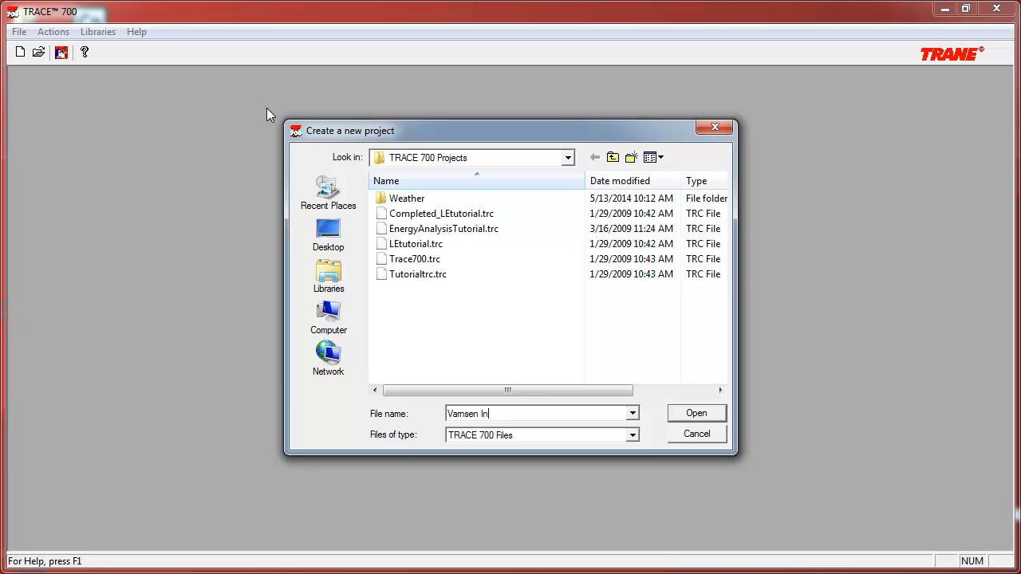
click(695, 411)
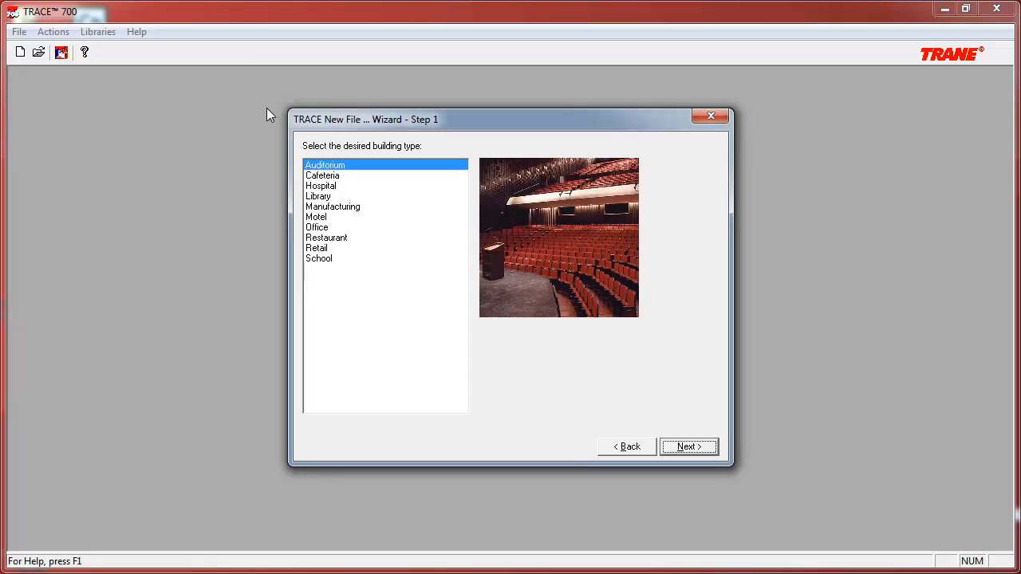
mouse_move(303, 140)
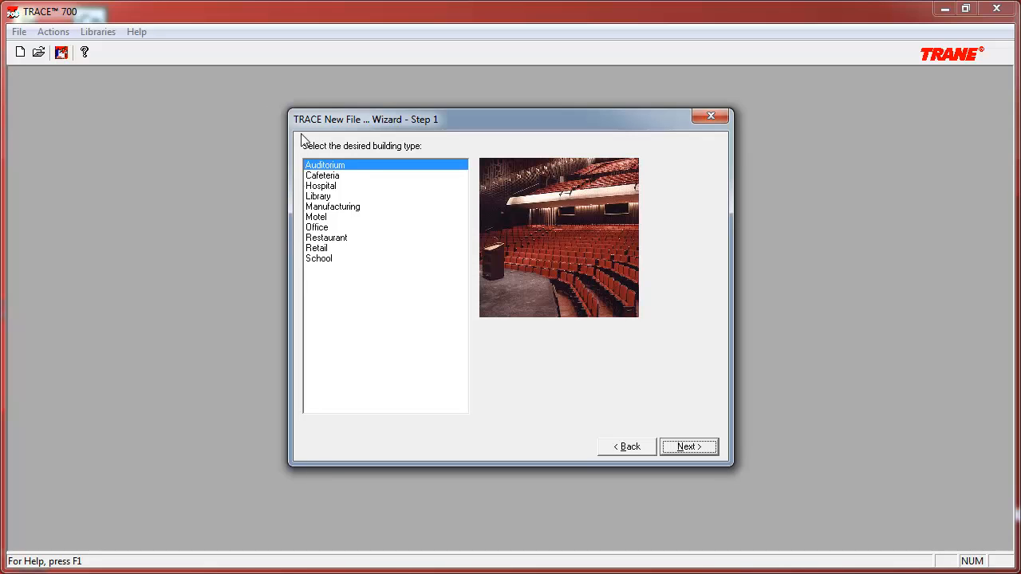
Select Office as the building type and advance to the configuration step
click(316, 226)
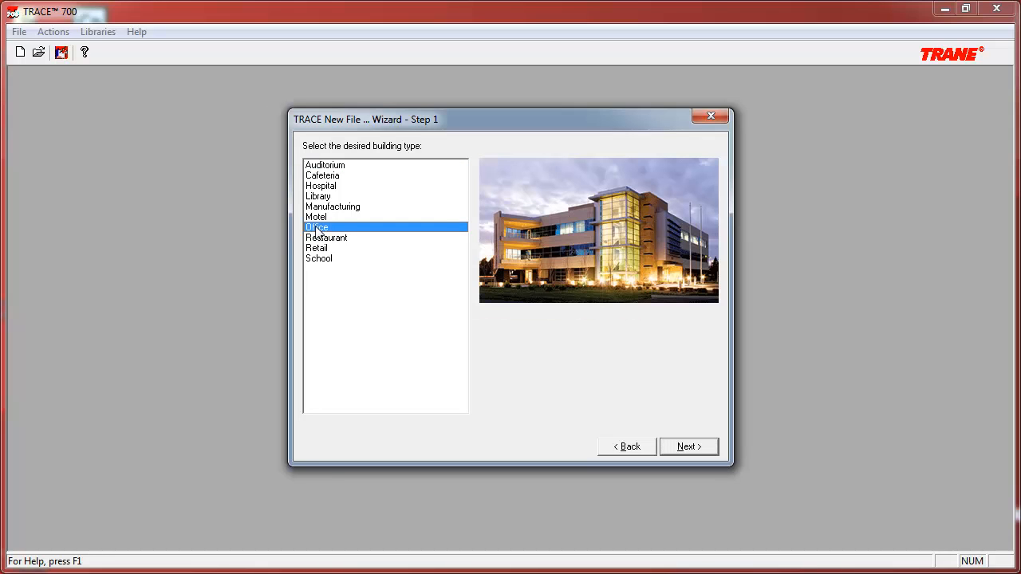
mouse_move(600, 290)
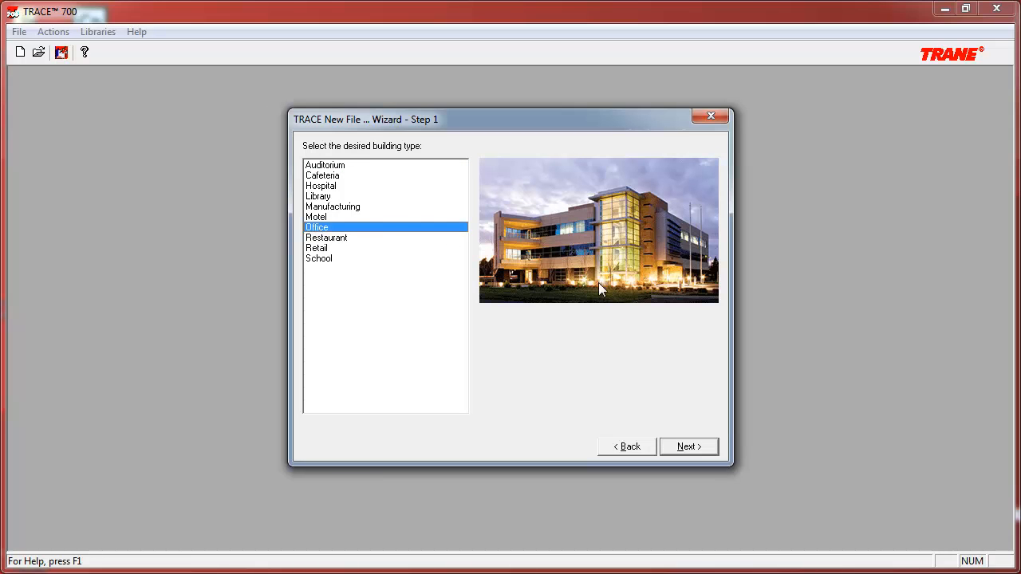
click(687, 447)
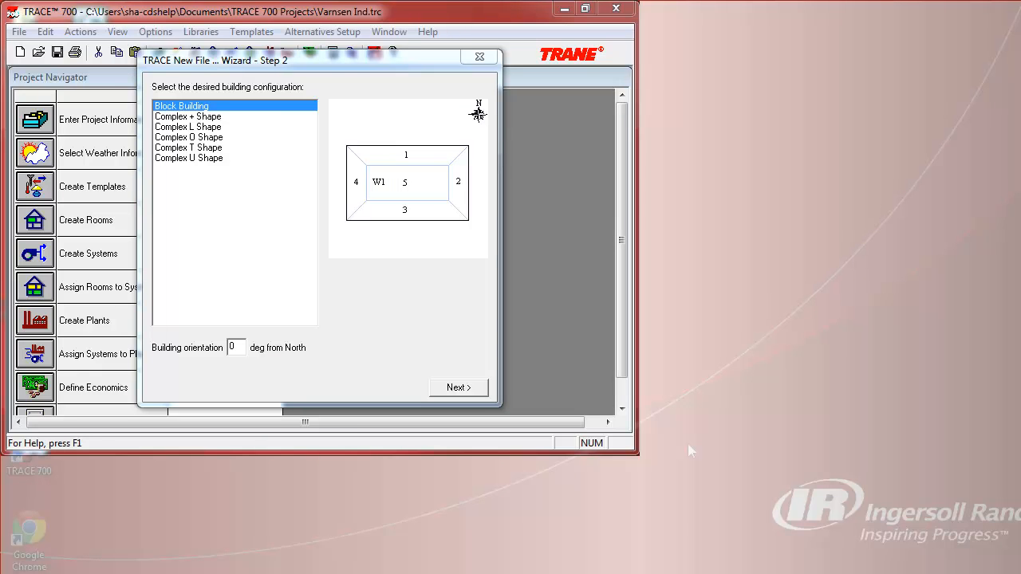
Accept Block Building at 0° orientation and advance to the wing dimensions
click(237, 347)
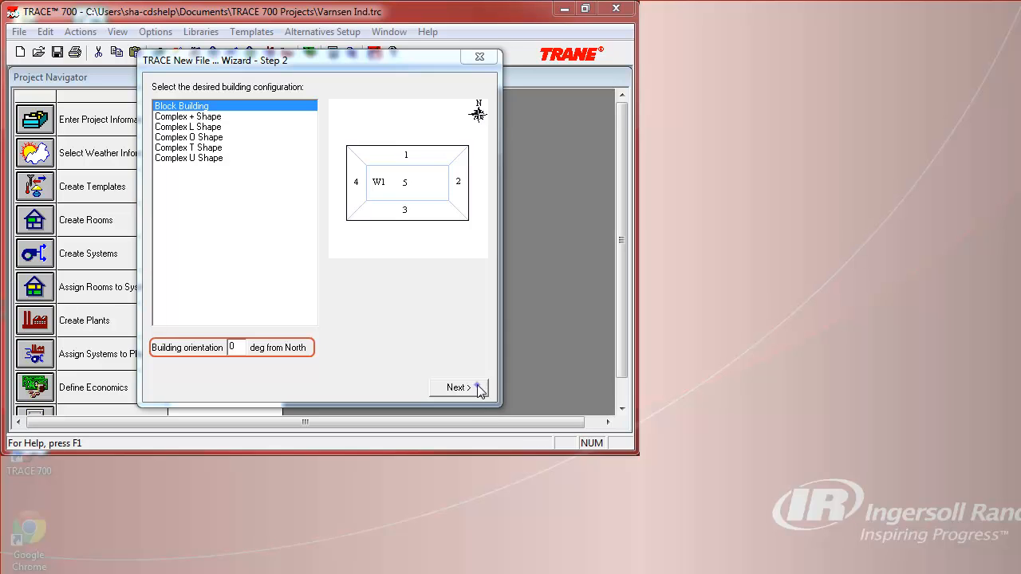
click(457, 388)
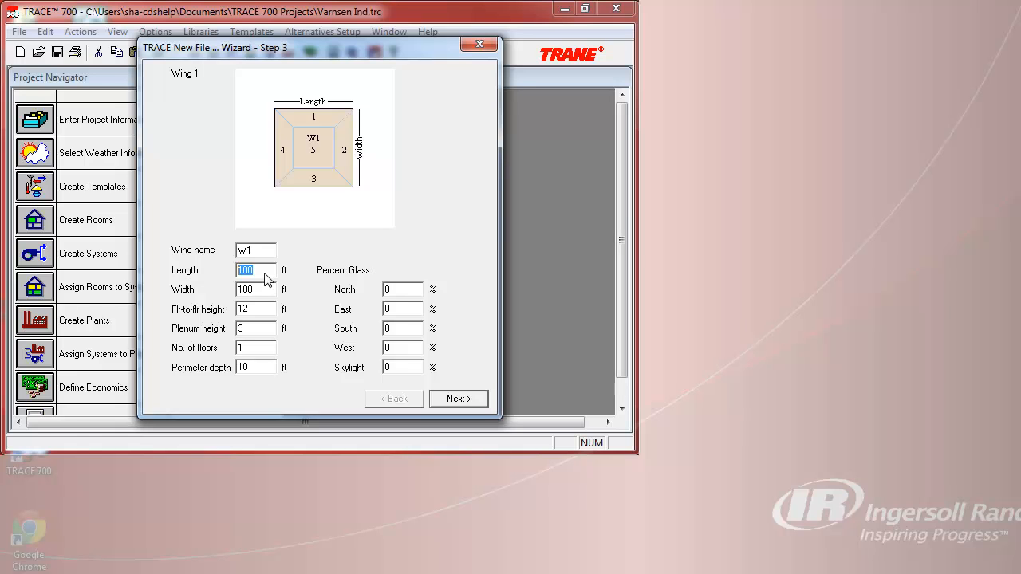
Size wing W1 at 200 ft long by 95 ft wide with a 2 ft plenum
text(2)
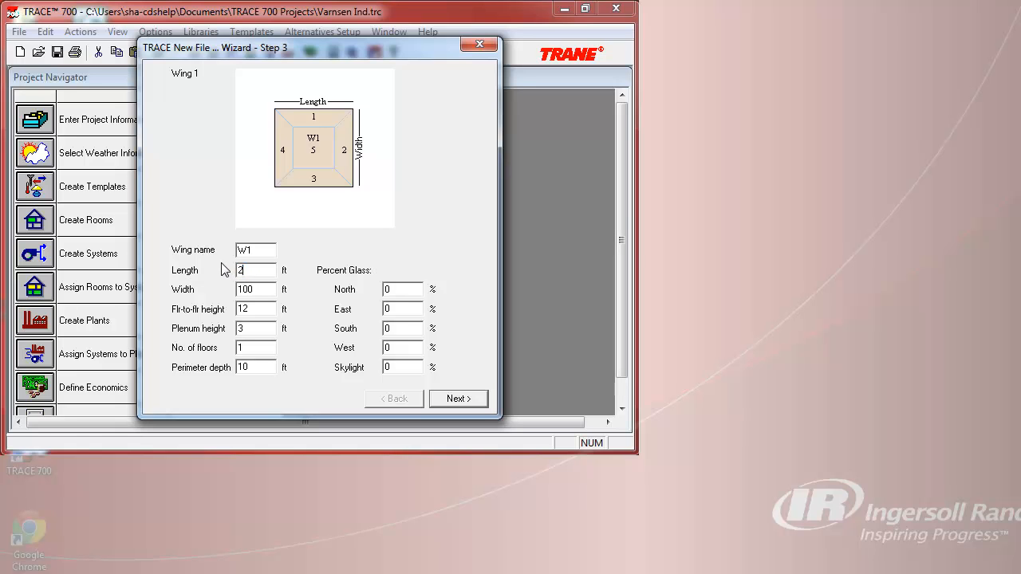
text(00)
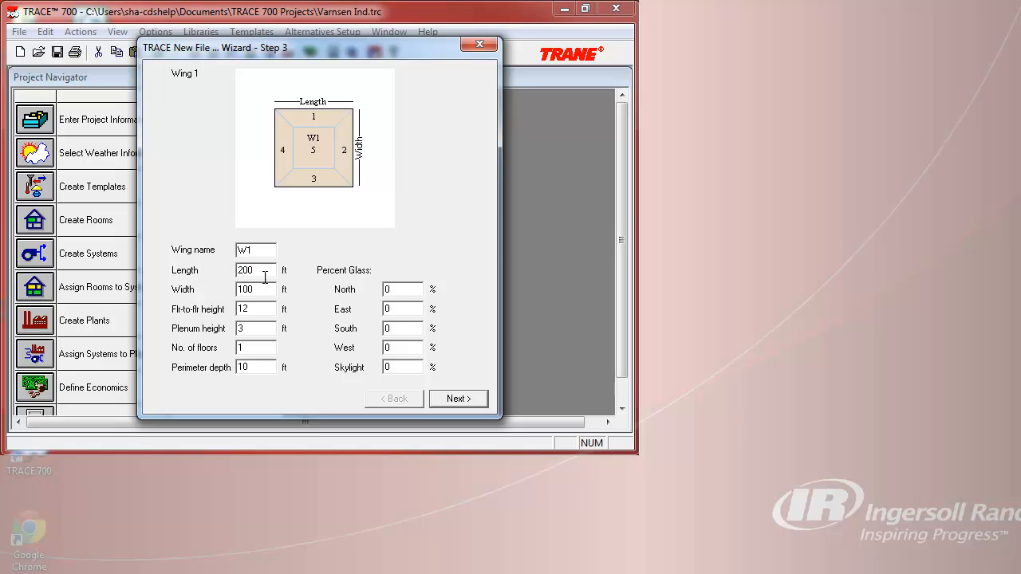
text(5)
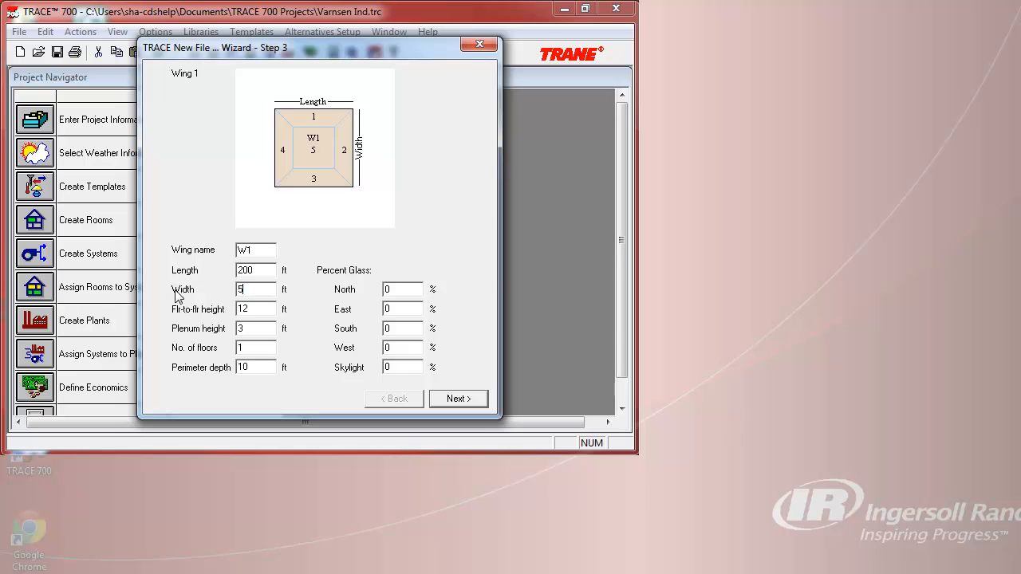
text(5)
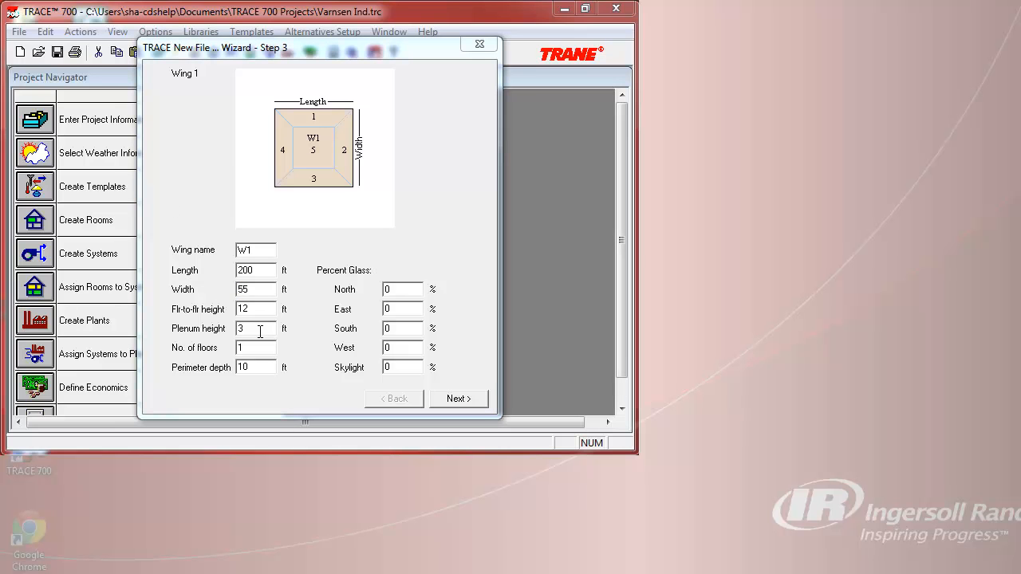
click(255, 329)
text(2)
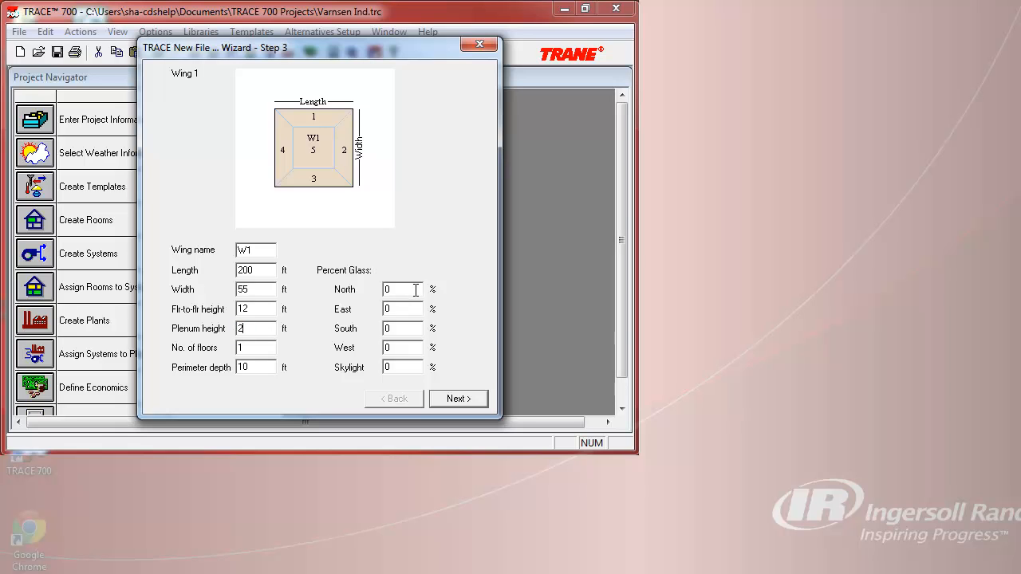
Set glass percentages to 30% north, 60% east, 30% south and 60% west
click(402, 289)
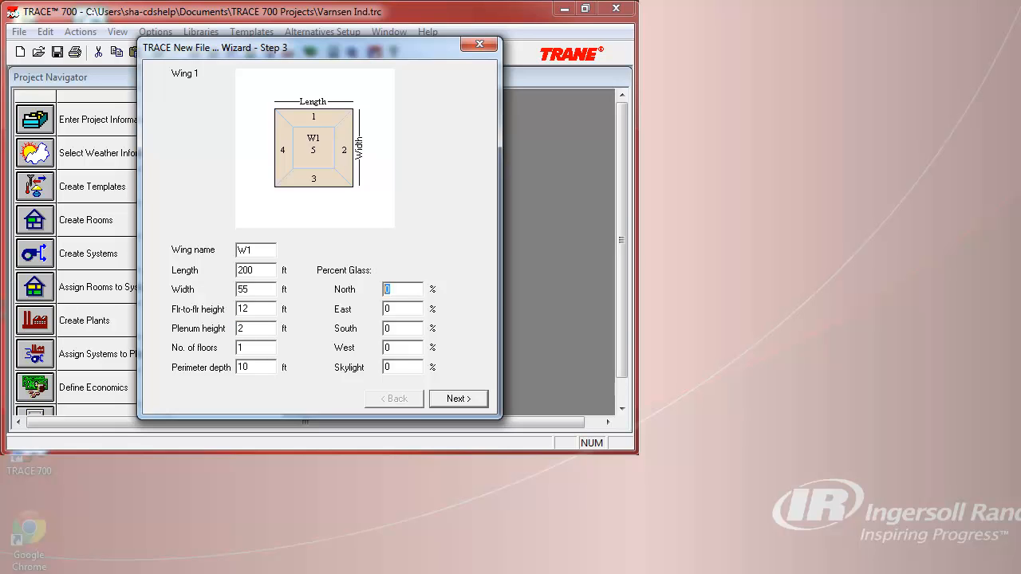
text(30)
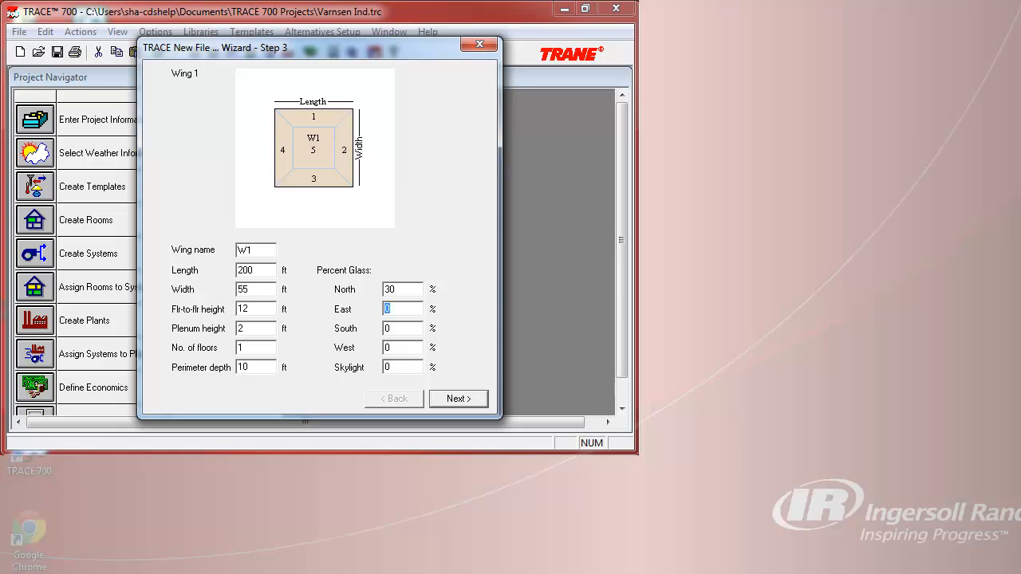
text(60)
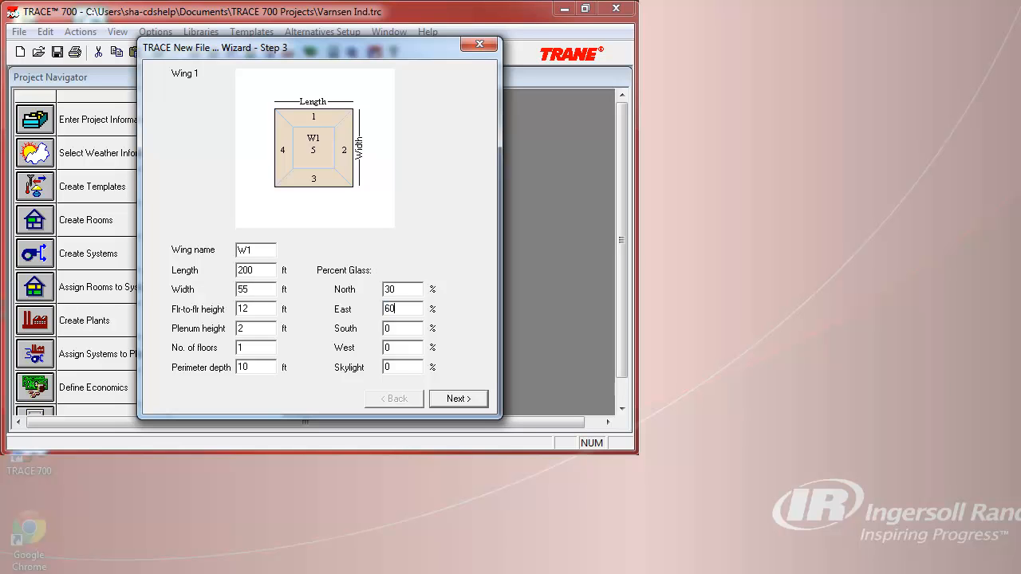
text(3)
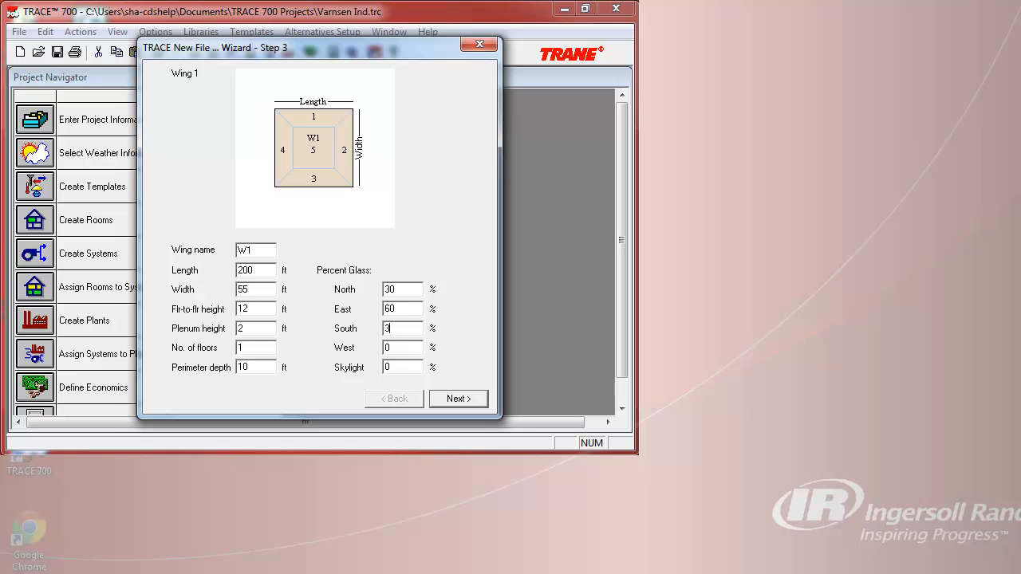
text(60)
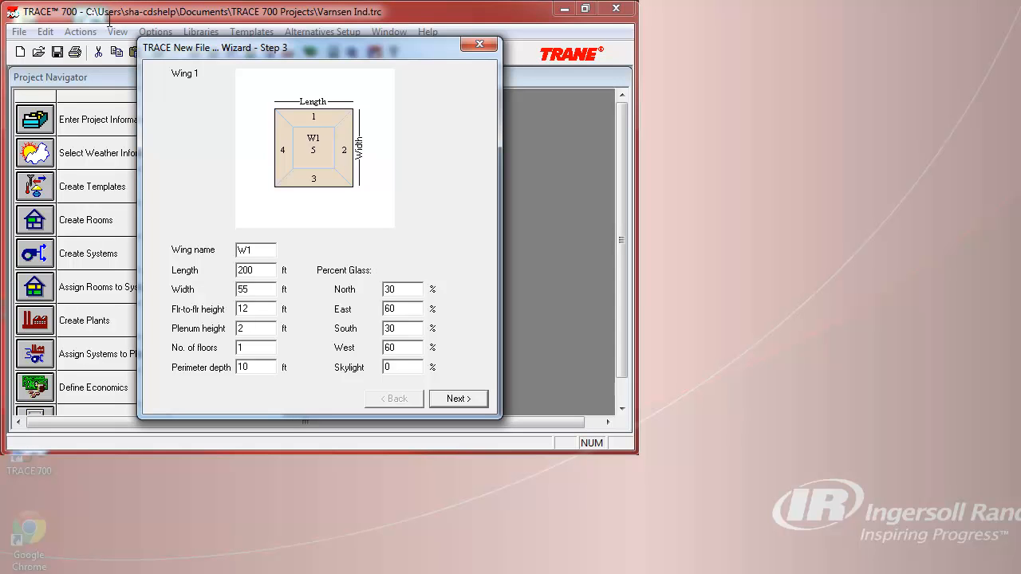
Give the wing 15 floors and a 15 ft perimeter depth, then generate the project
text(15)
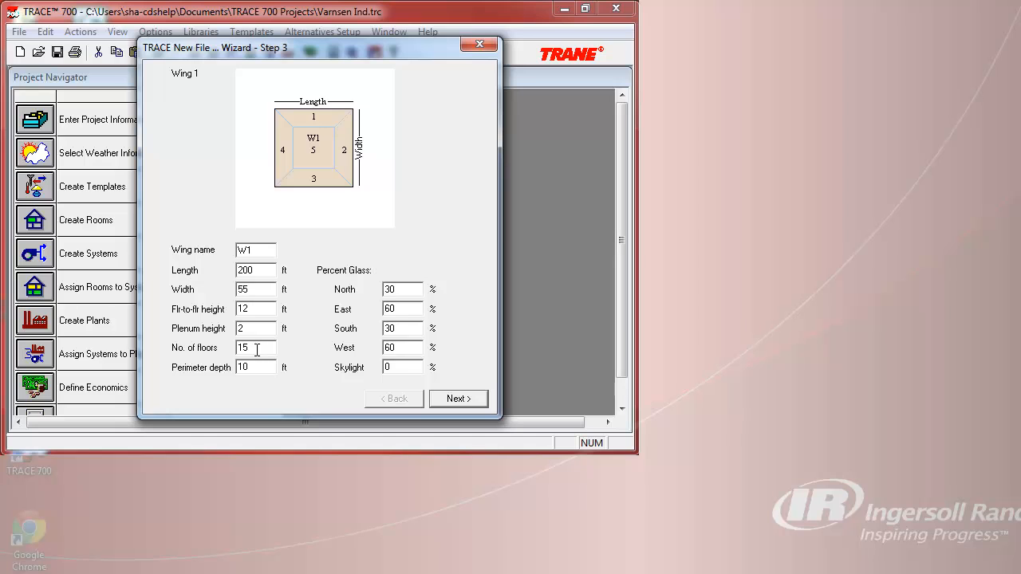
click(254, 366)
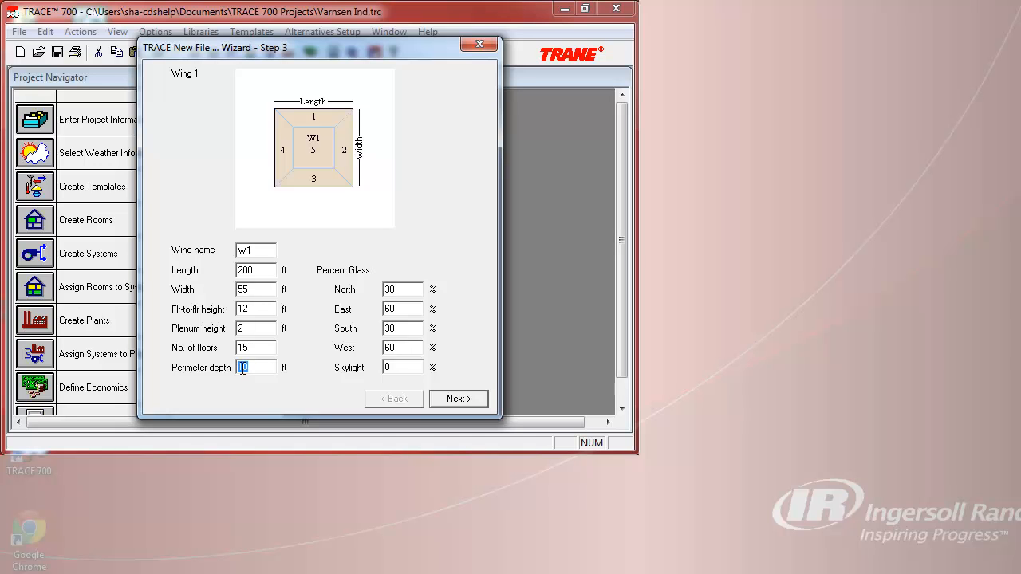
text(15)
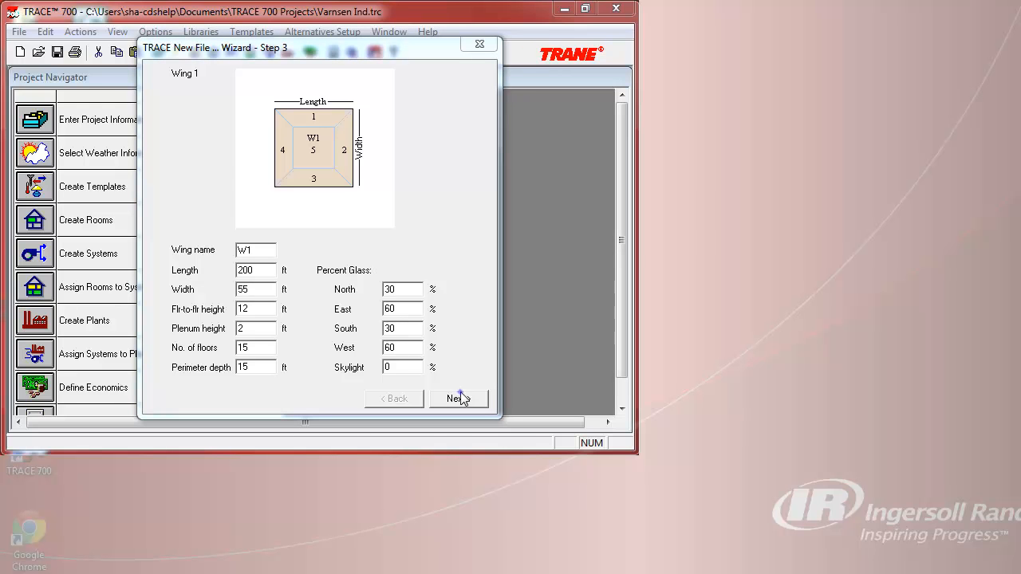
click(459, 399)
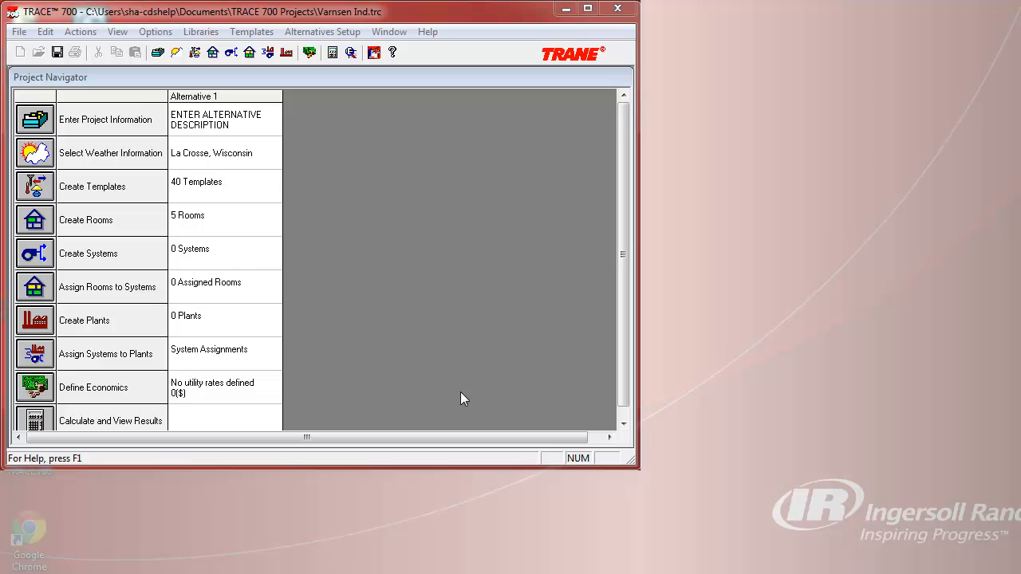
mouse_move(206, 233)
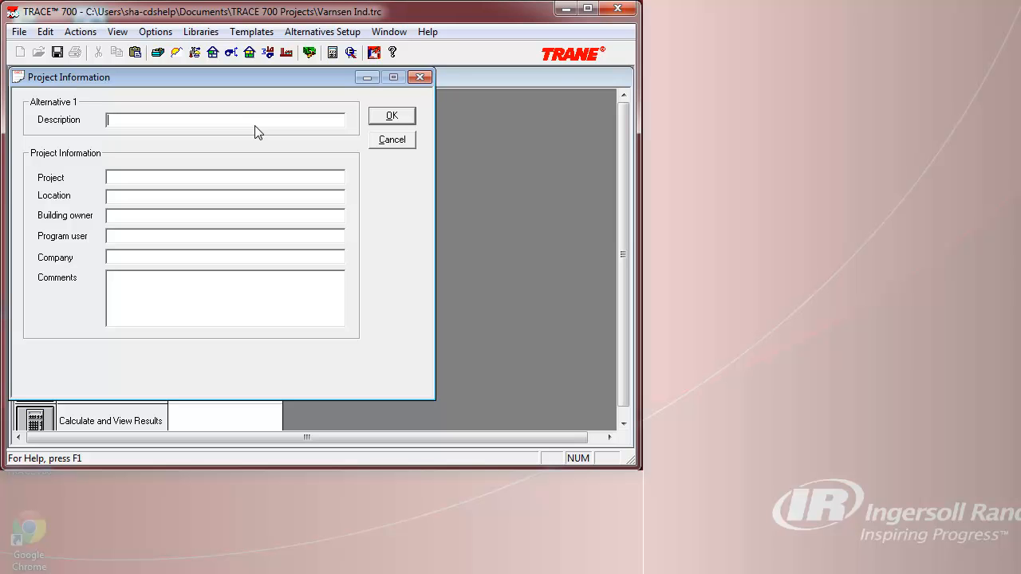
Enter 'Base Ca' as the description and 'Vandelay Arch' as the company name
text(Base Ca)
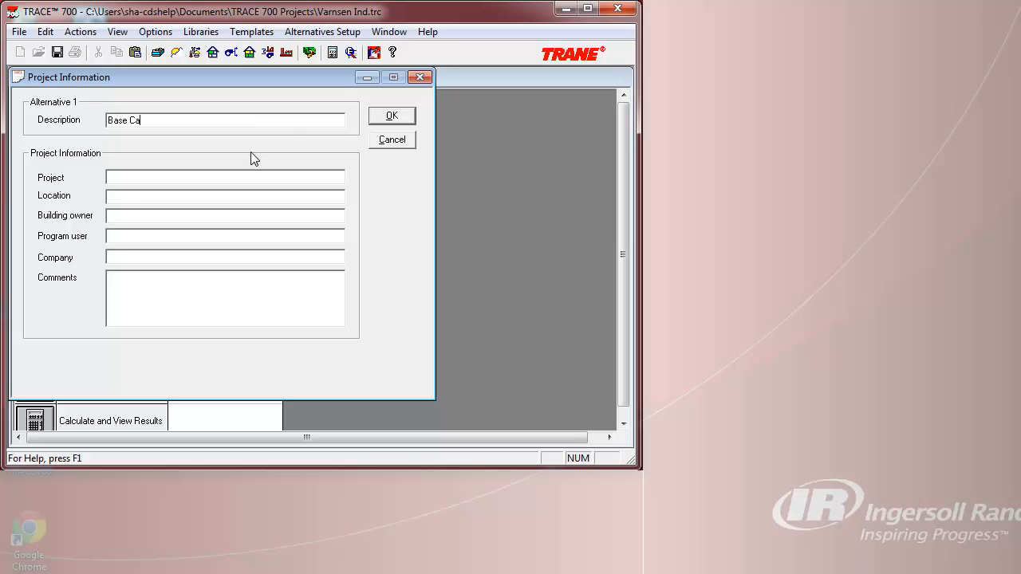
text(Vandelay Arch)
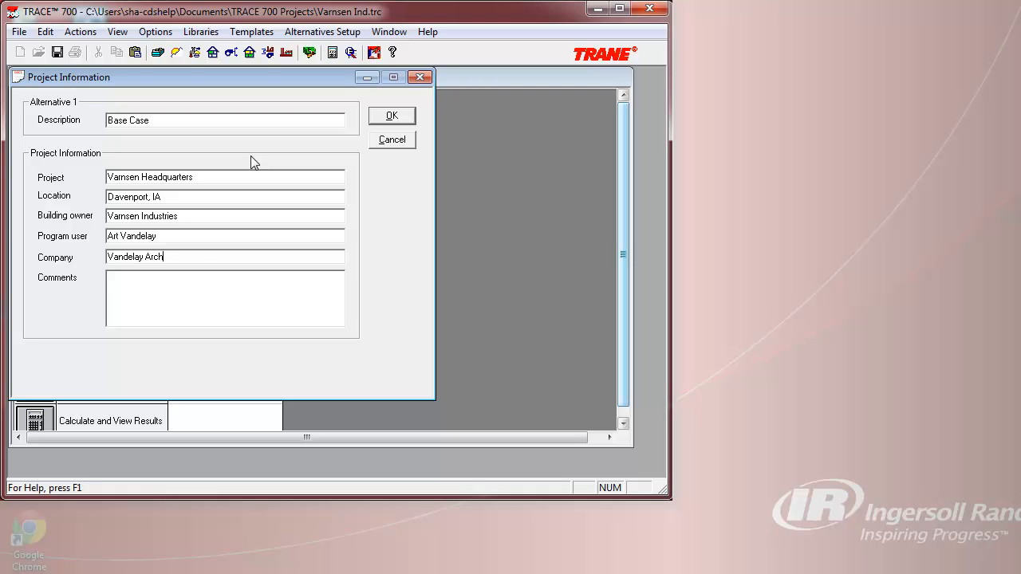
mouse_move(348, 151)
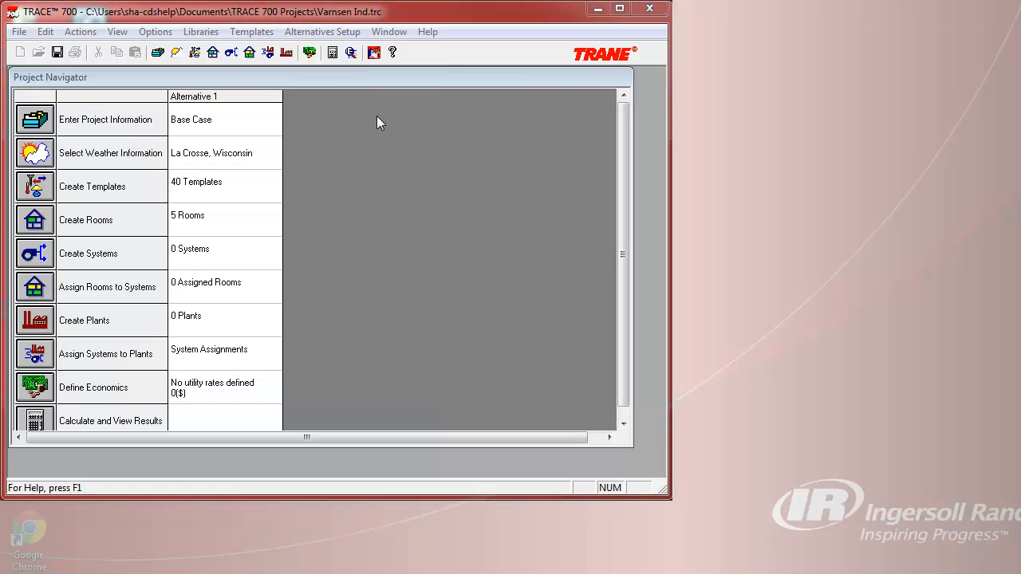
mouse_move(312, 125)
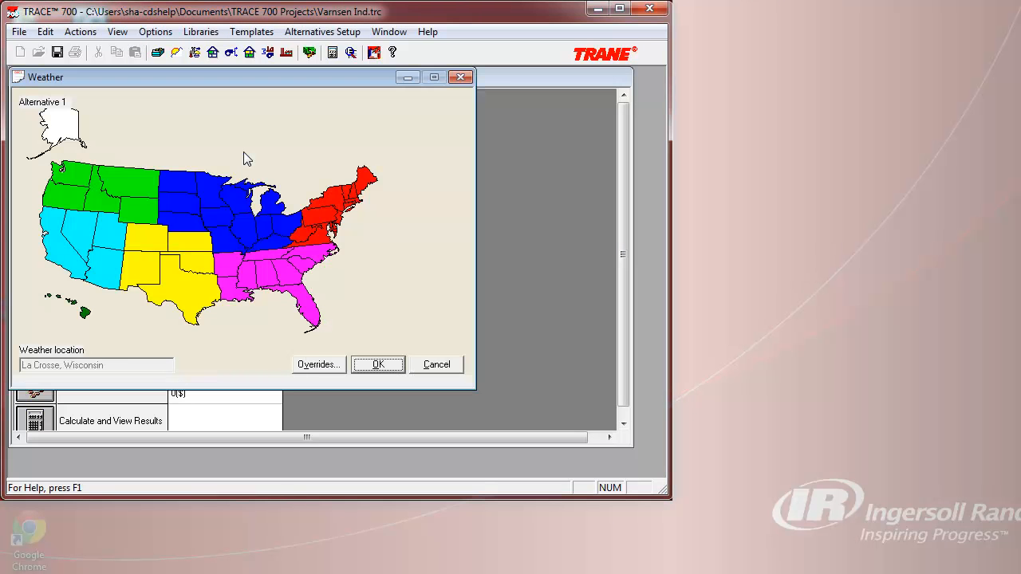
mouse_move(237, 168)
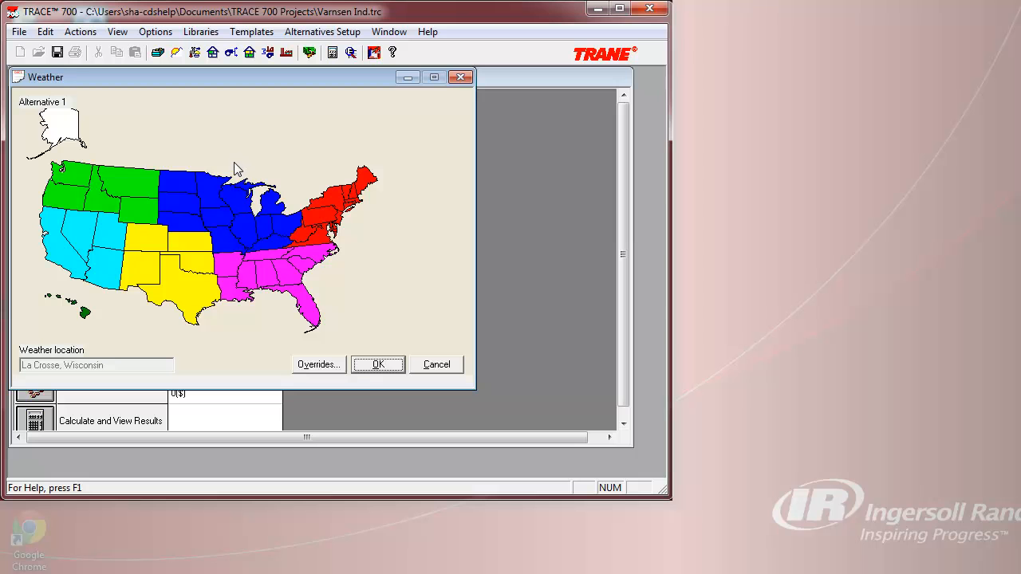
Pick Davenport, Iowa on the weather map and confirm it
click(96, 364)
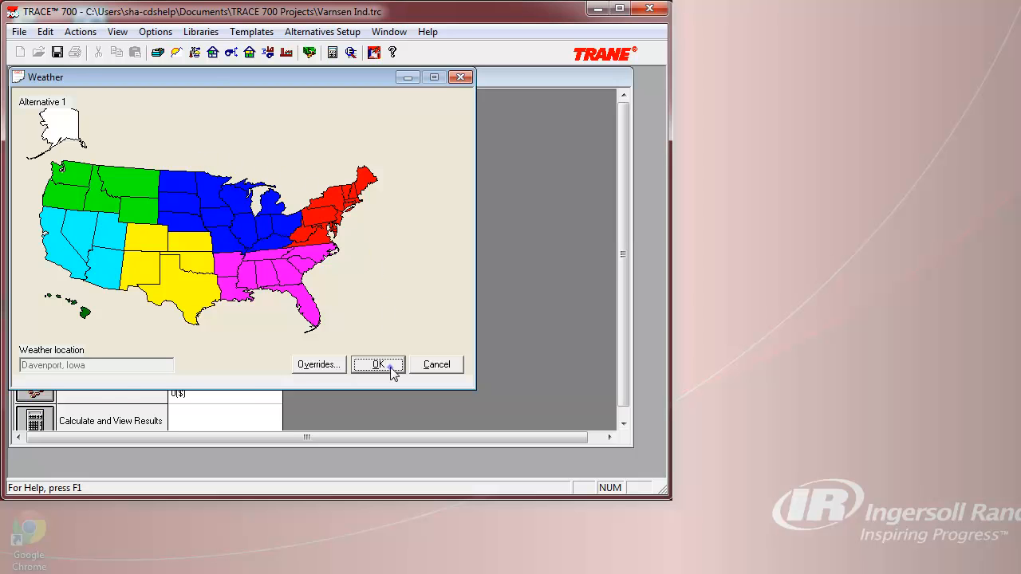
click(378, 364)
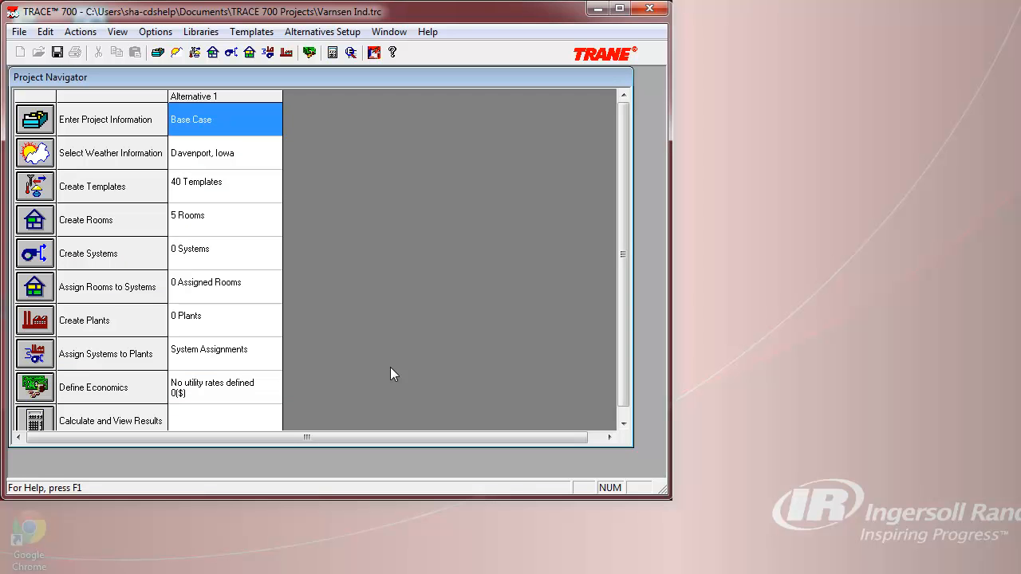
mouse_move(242, 185)
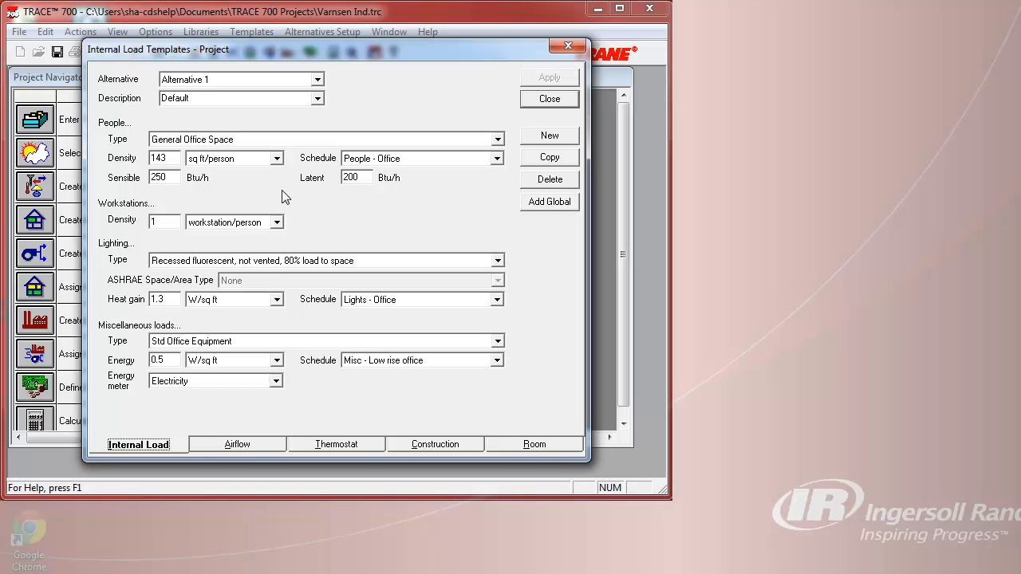
Show the Wing 1 internal load template, then move to the Airflow templates
click(315, 99)
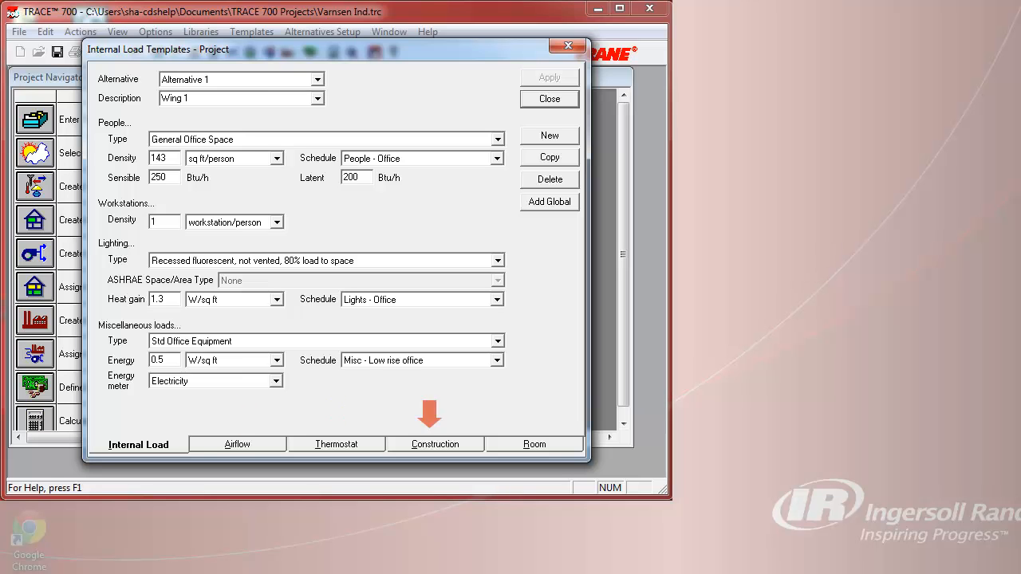
click(236, 444)
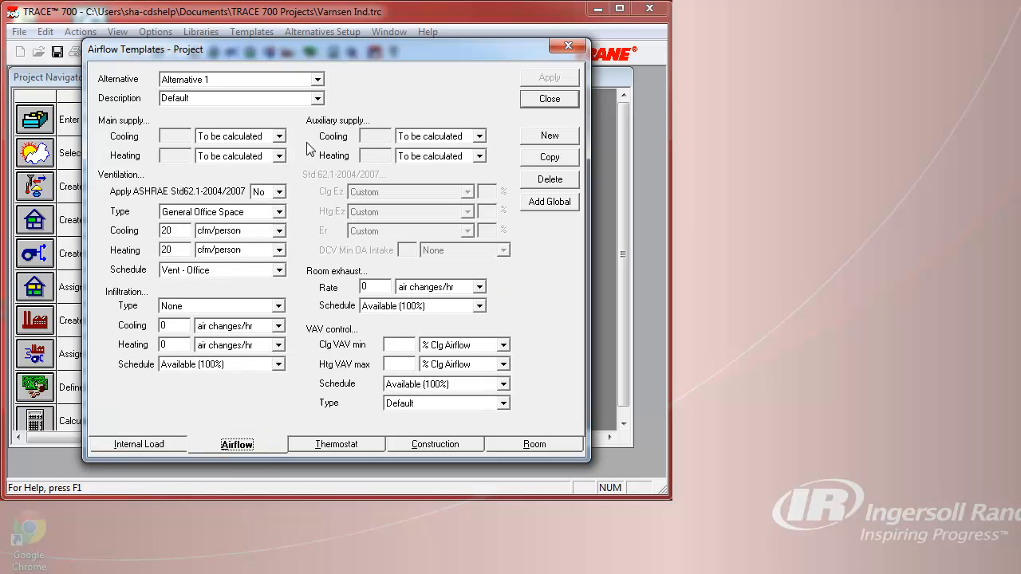
View the Wing 1 airflow template and the thermostat templates, then close the templates
click(318, 99)
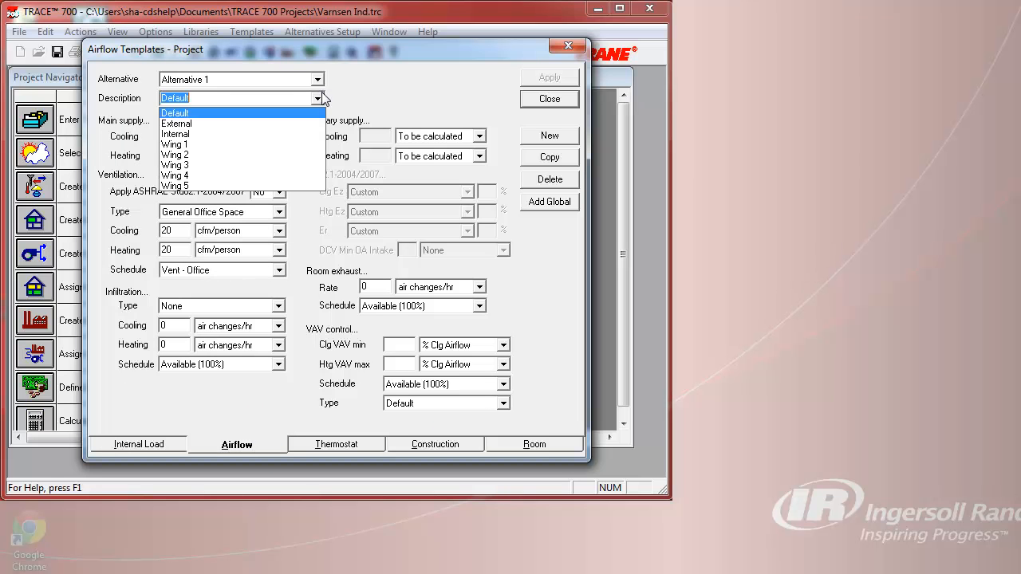
click(176, 143)
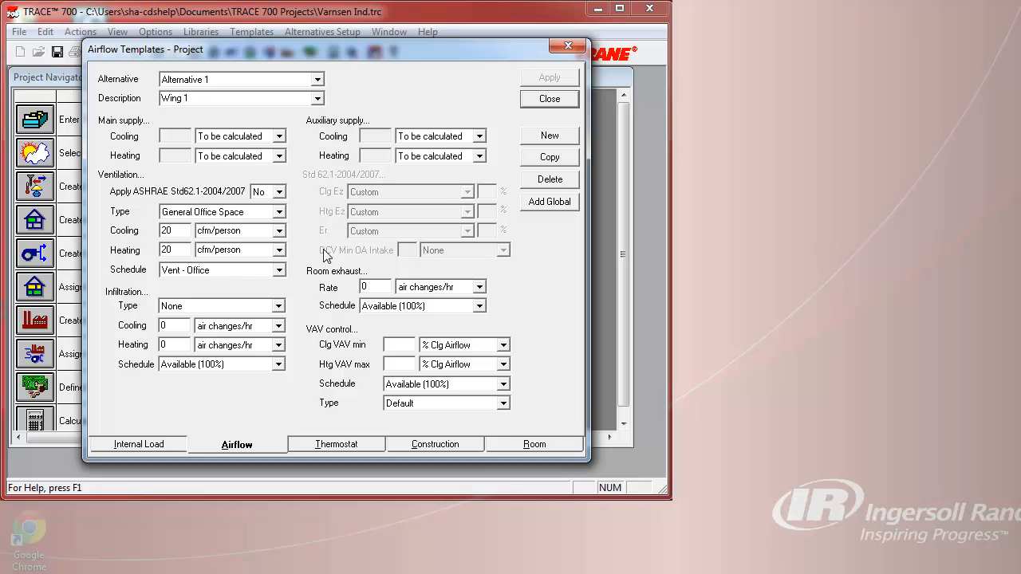
click(335, 443)
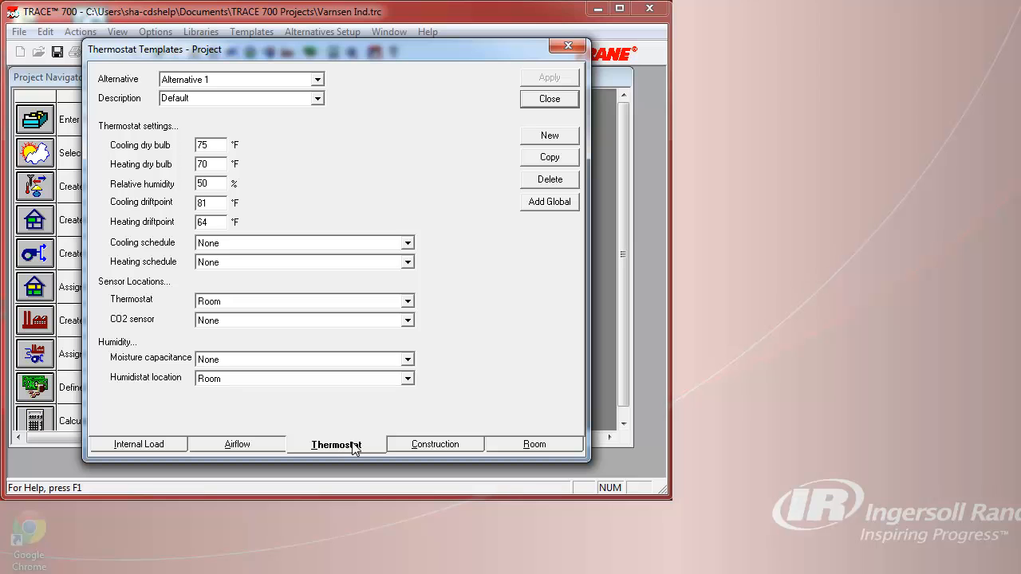
click(434, 443)
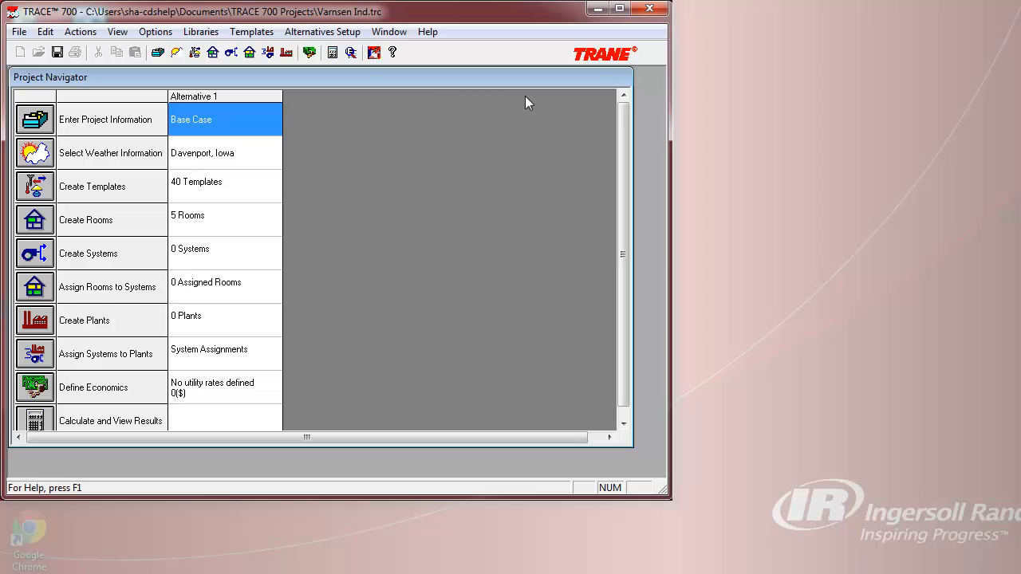
mouse_move(354, 123)
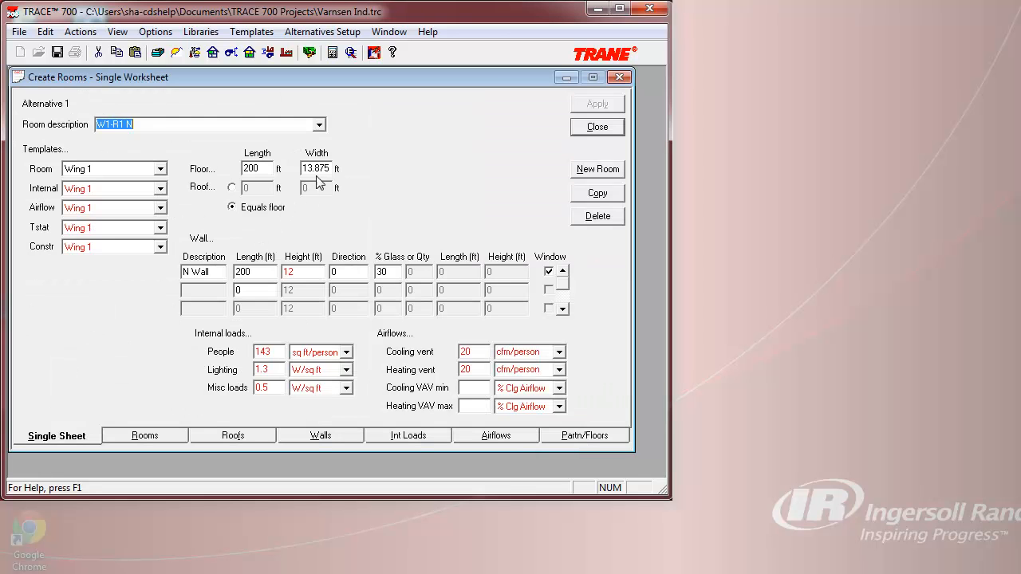
Browse the created rooms, keep W1-R1 N shown, and close the room worksheet
click(319, 124)
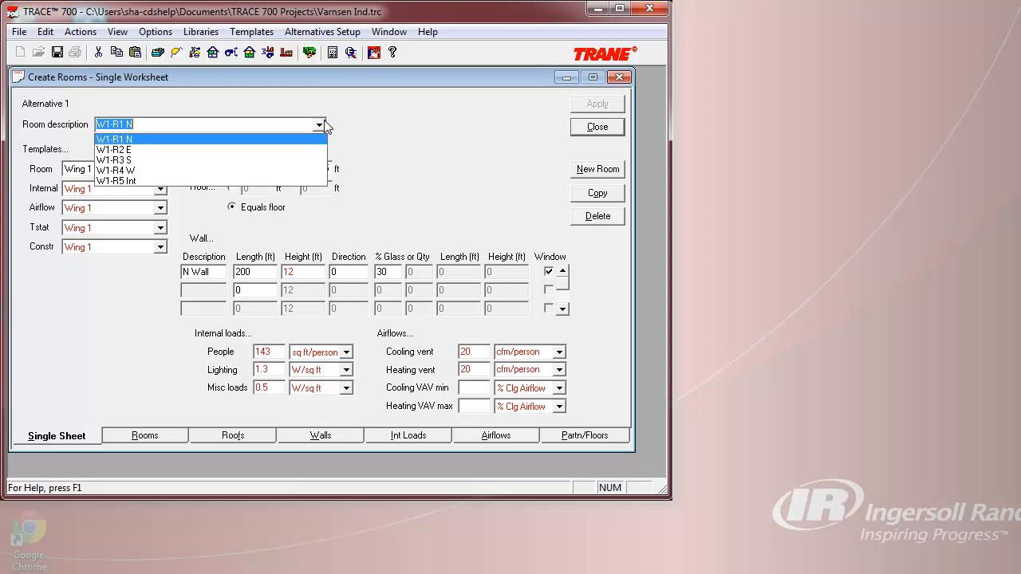
mouse_move(344, 128)
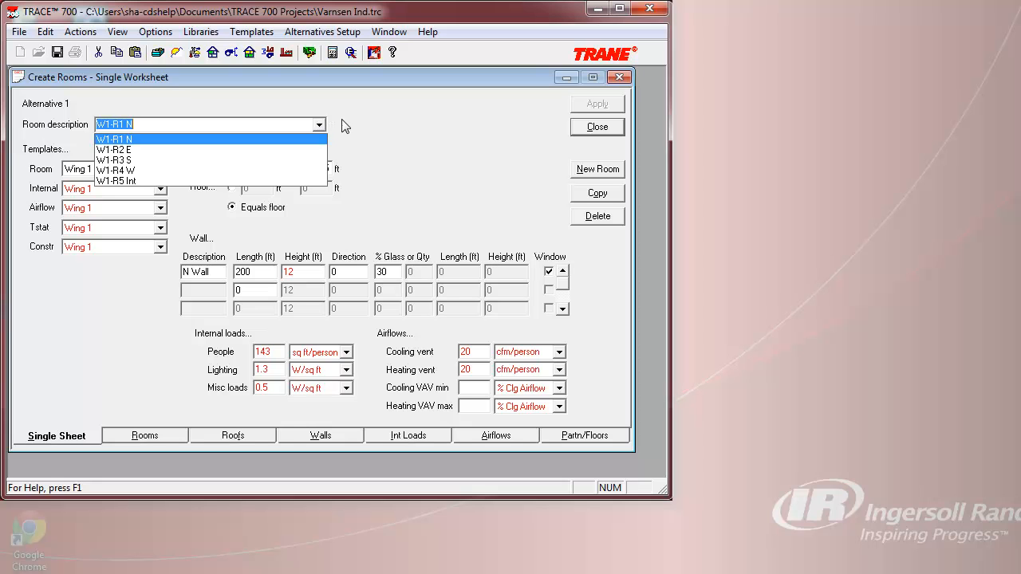
click(113, 138)
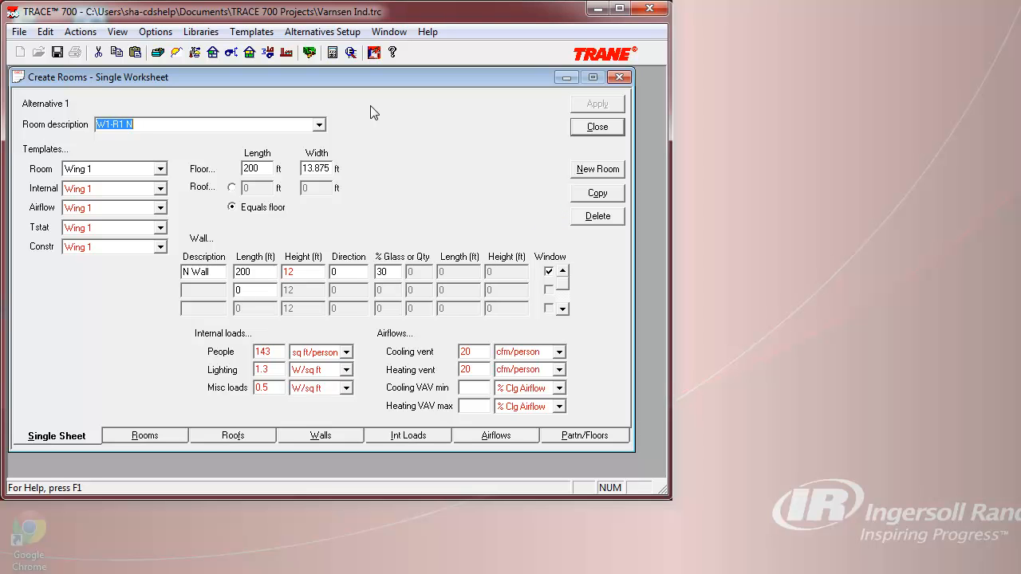
mouse_move(578, 128)
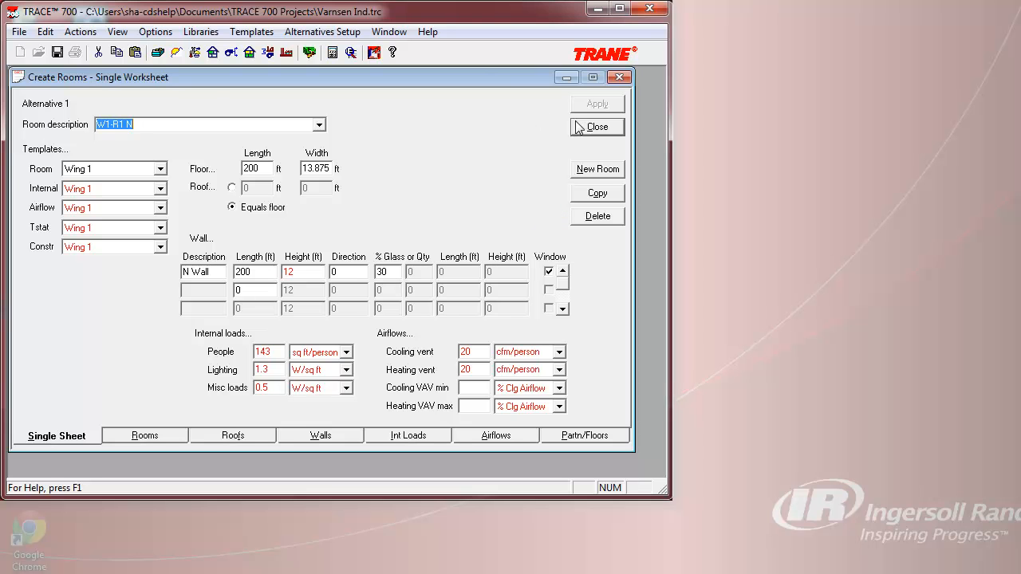
click(597, 128)
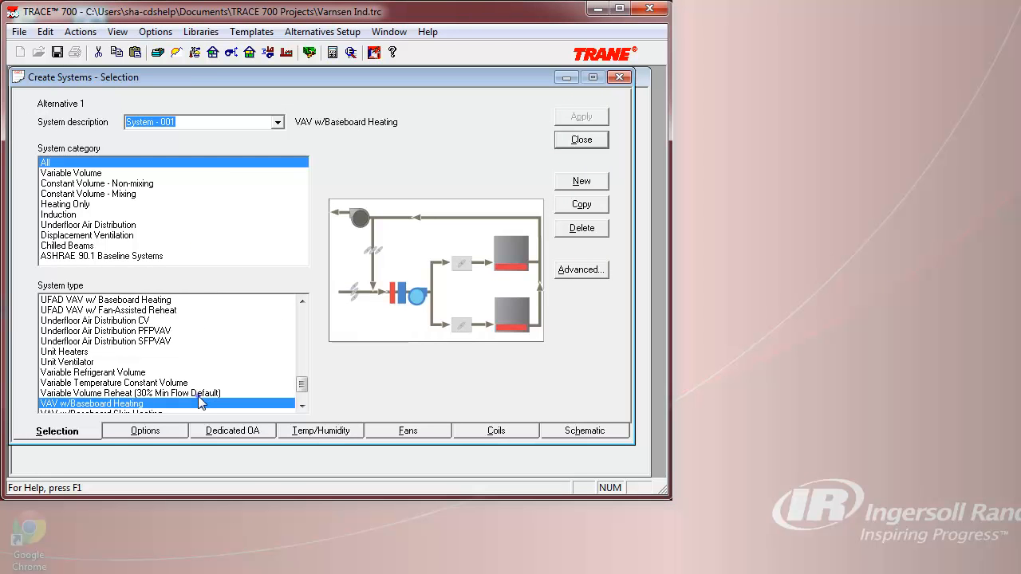
Choose the Variable Volume Reheat (30% Min Flow Default) system type and describe it as AHU-1
click(131, 402)
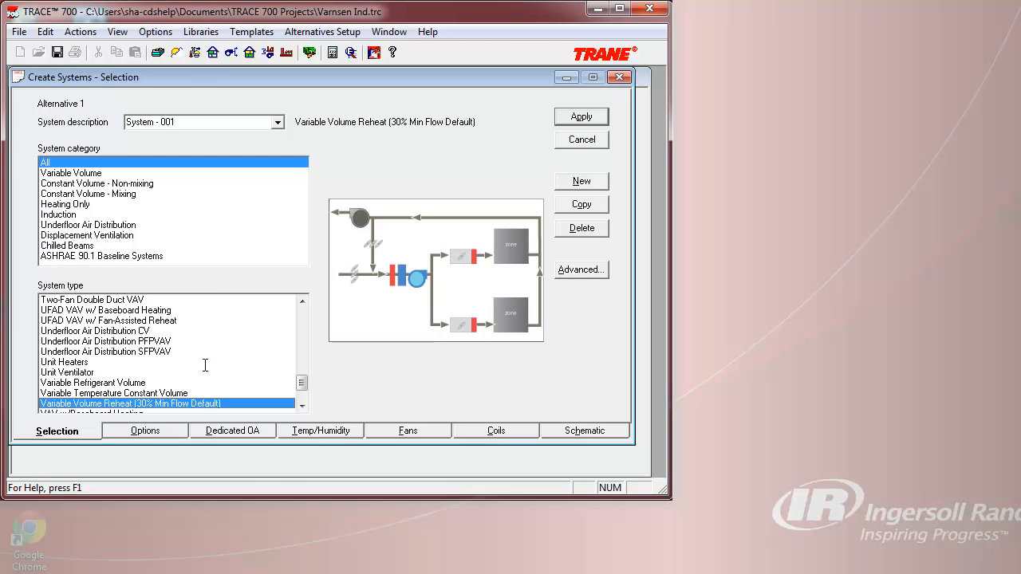
text(A)
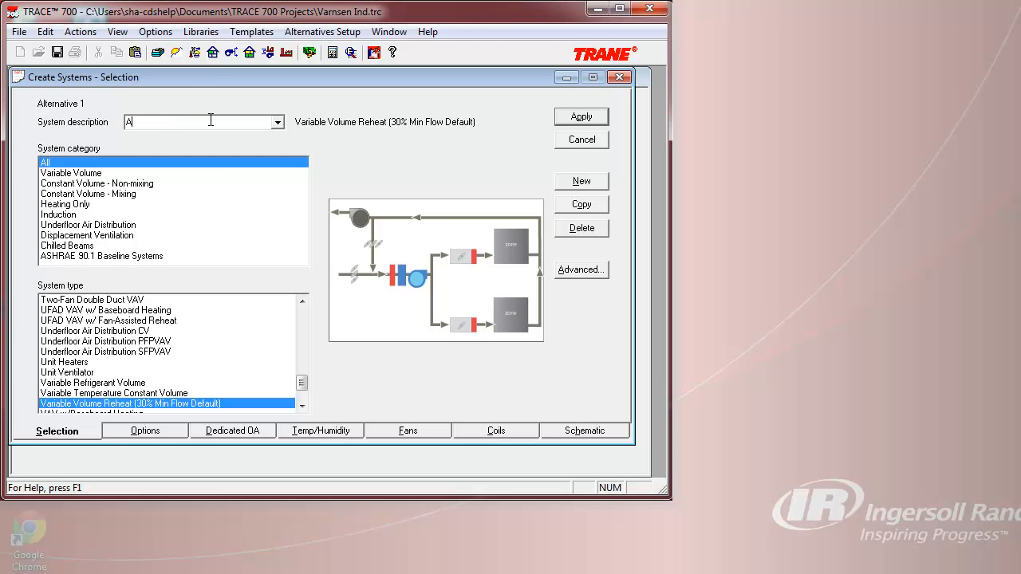
key(Backspace)
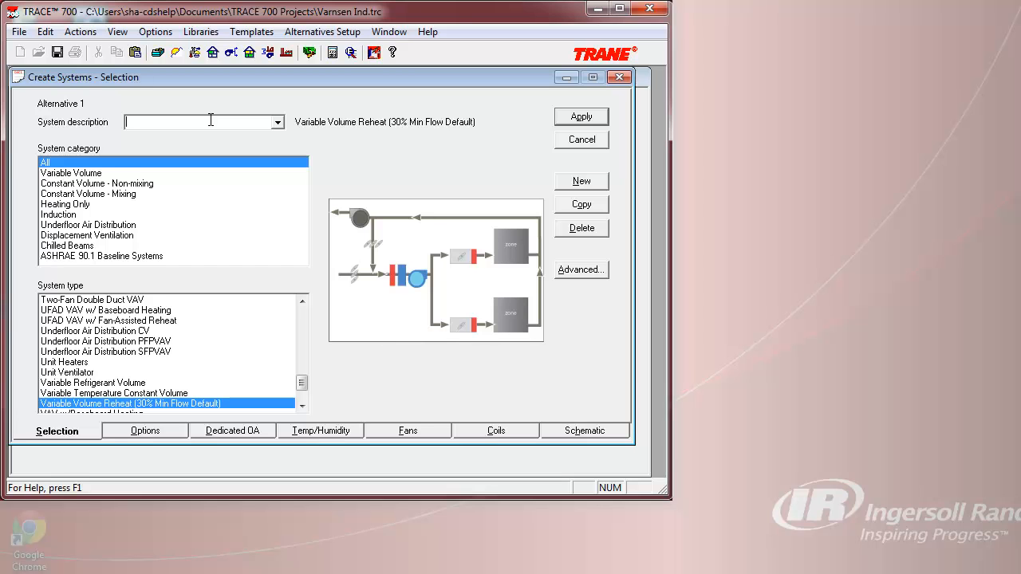
text(AHU-1)
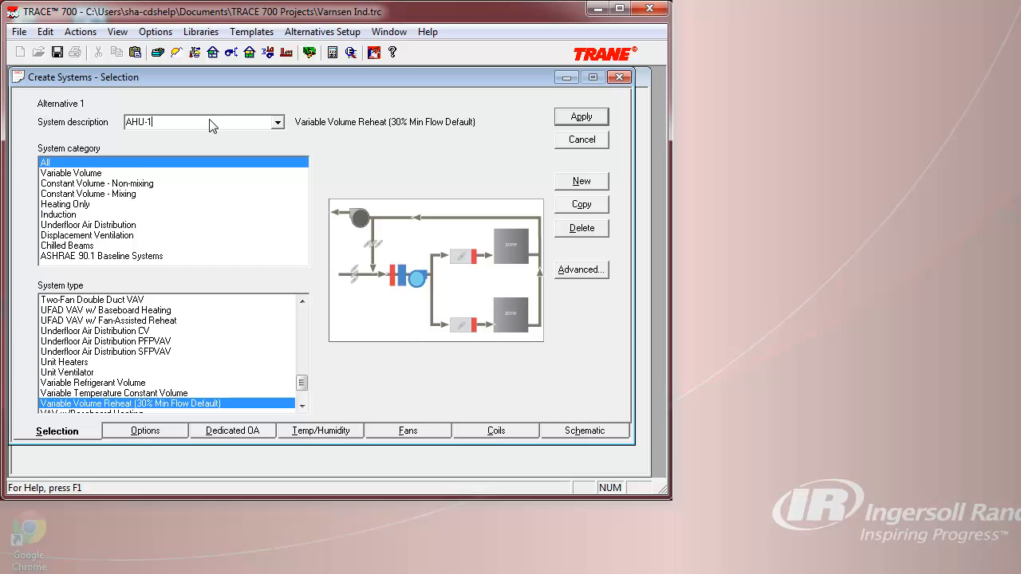
mouse_move(511, 125)
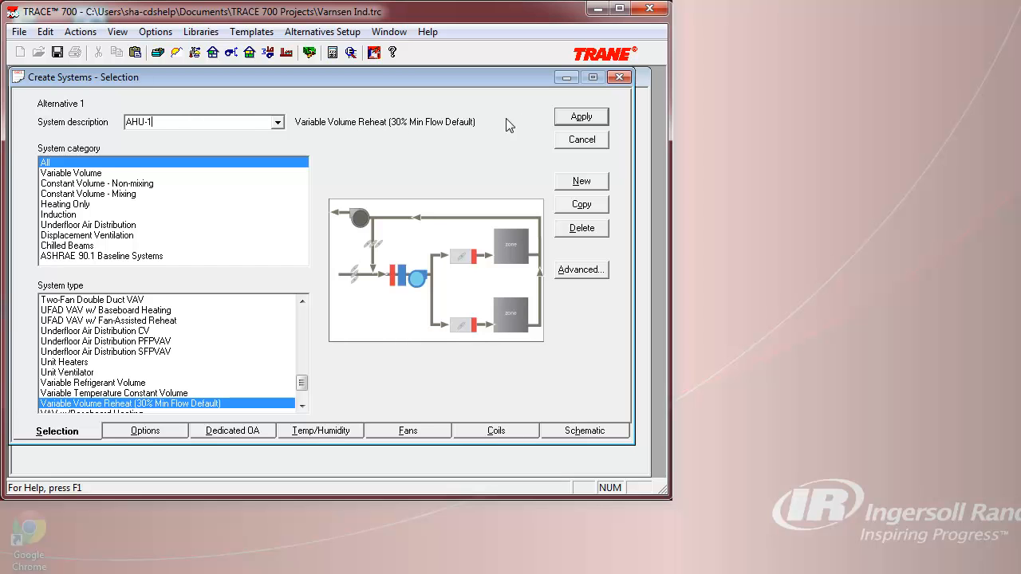
Apply the new AHU-1 system and bring up its fan settings
click(580, 117)
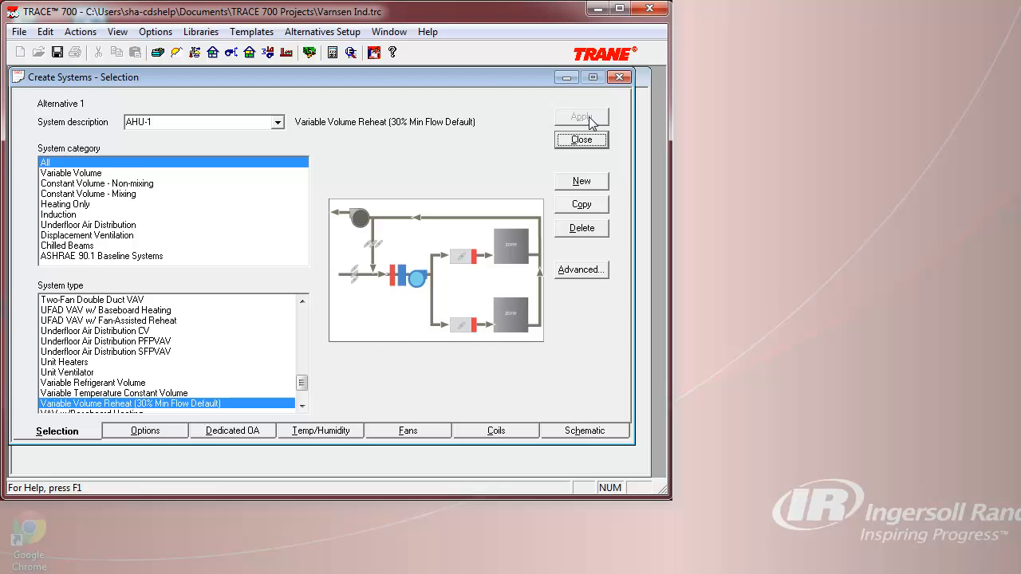
click(580, 116)
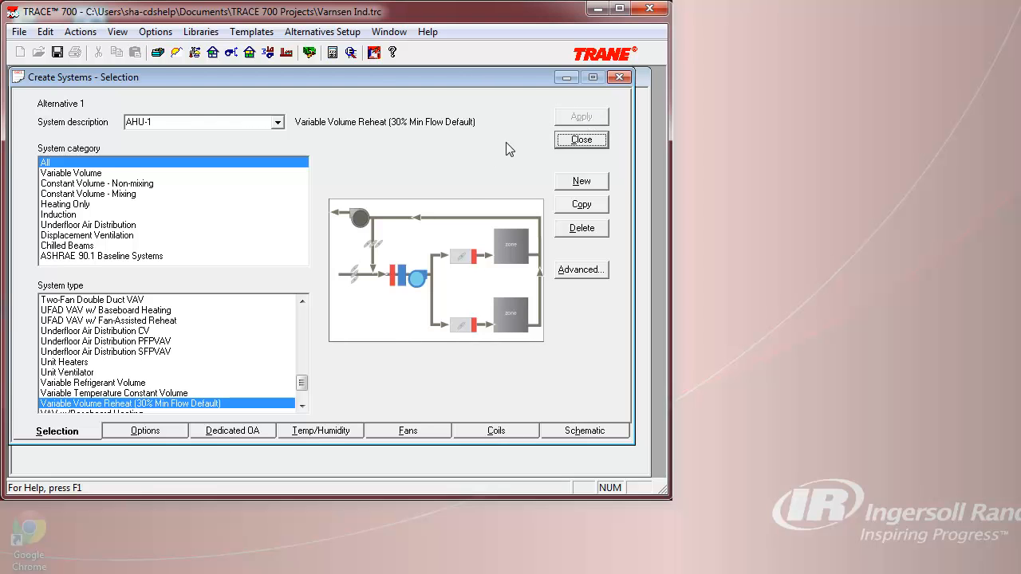
click(408, 431)
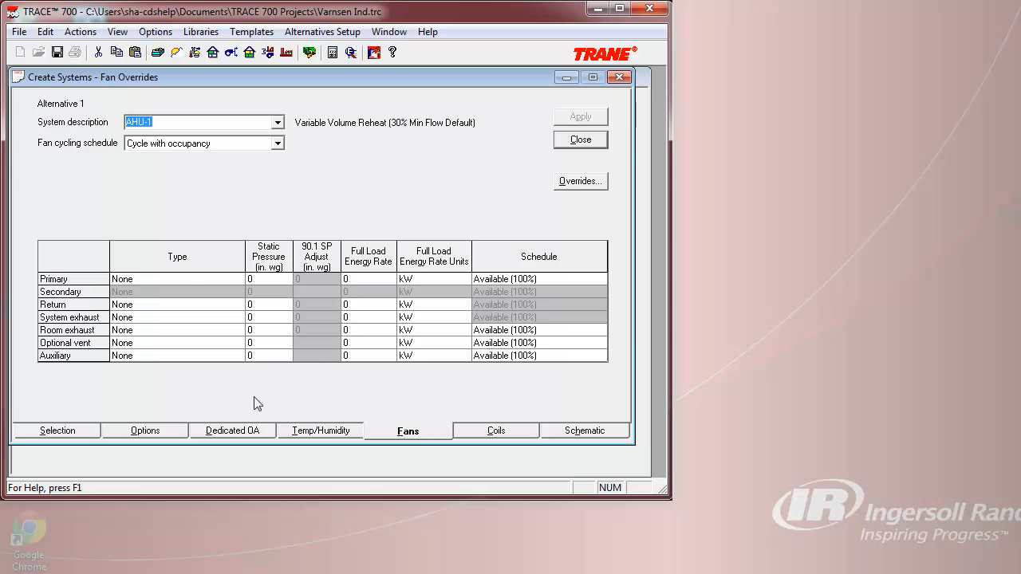
Set AHU-1's primary fan to FC Centrifugal var freq drv and close the system setup
click(236, 280)
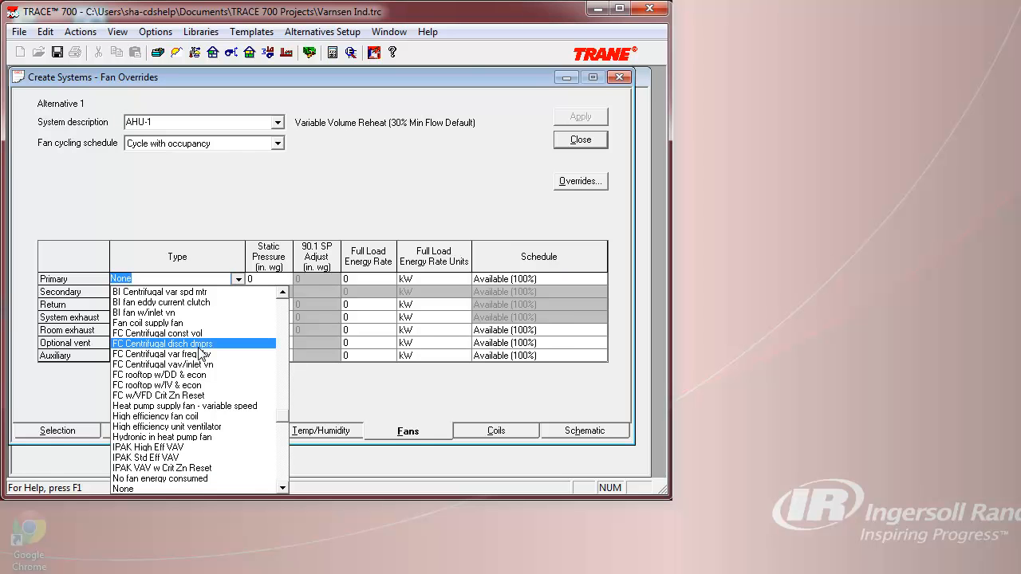
click(162, 355)
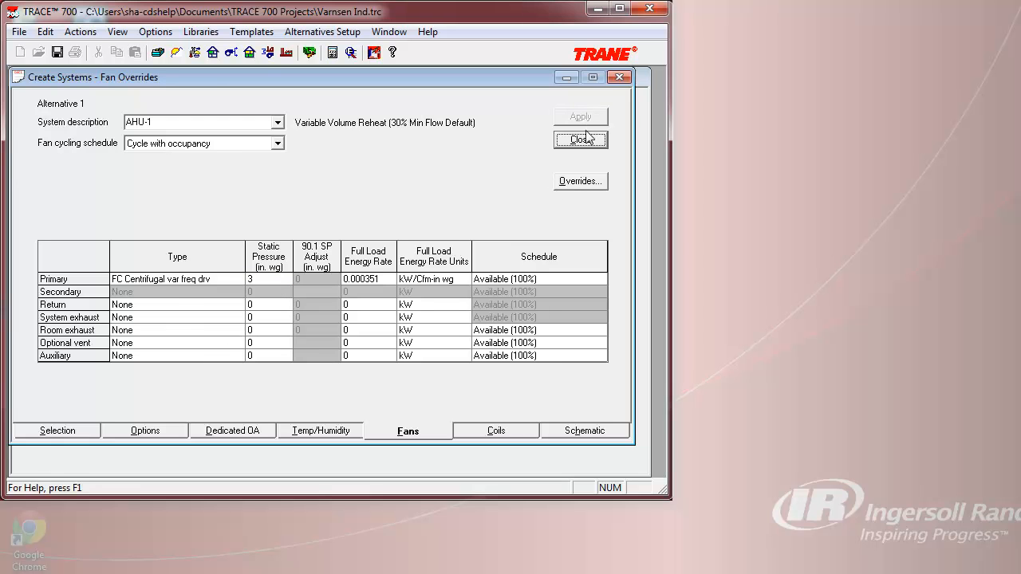
click(581, 141)
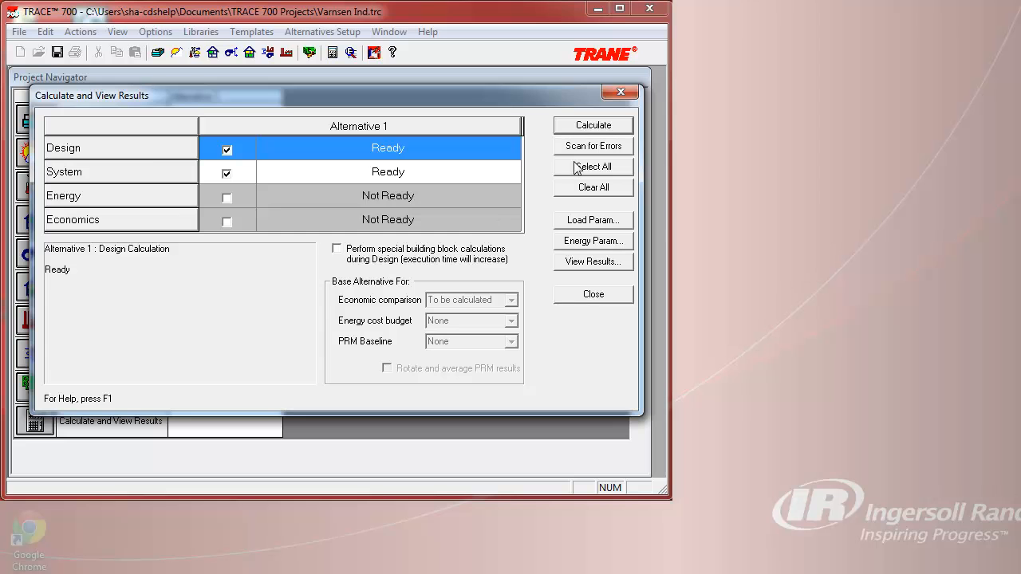
Start the Design and System calculations for Alternative 1
click(593, 124)
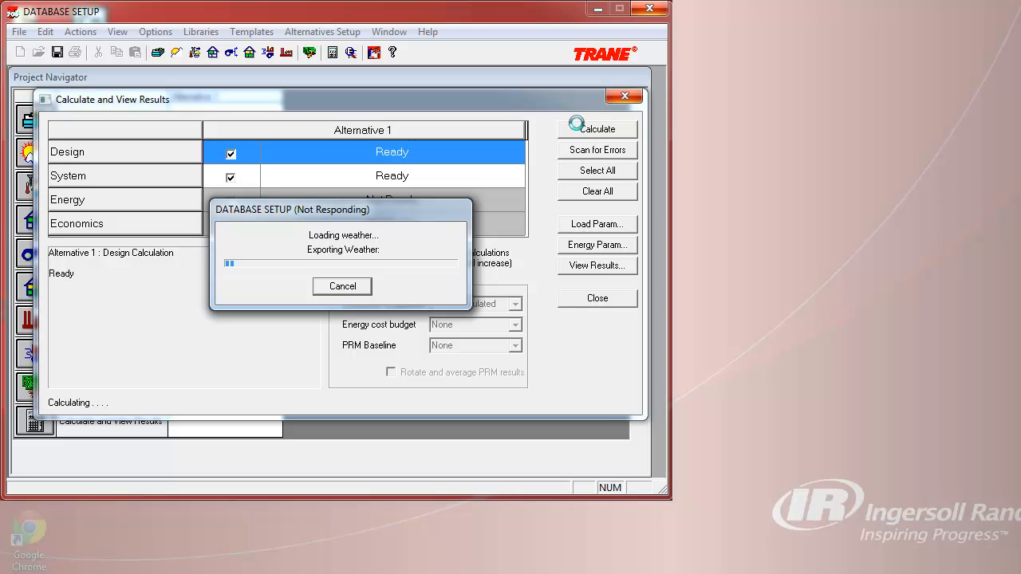